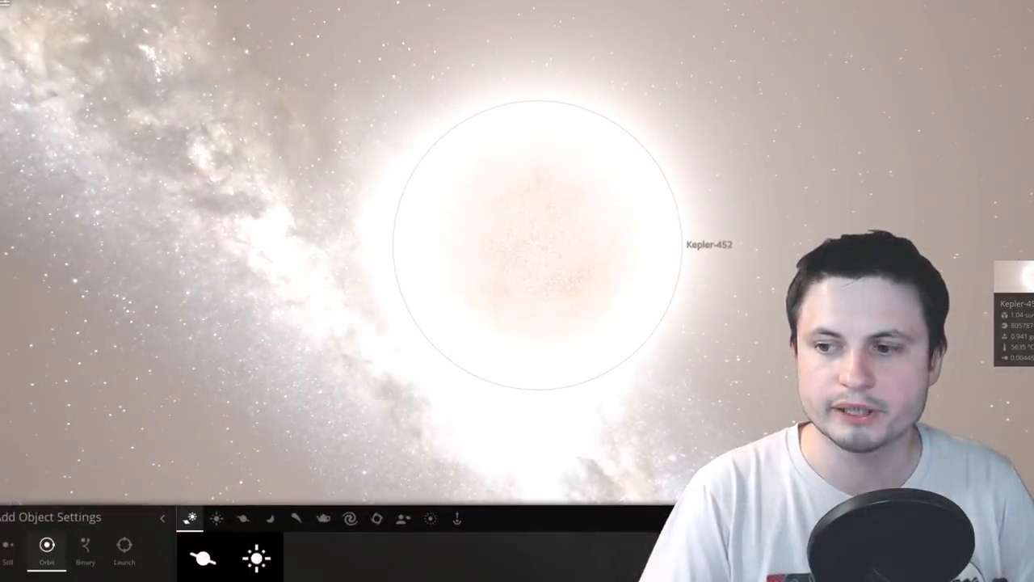
- Switch the Add Object panel to the Stars category to list stellar objects
click(216, 519)
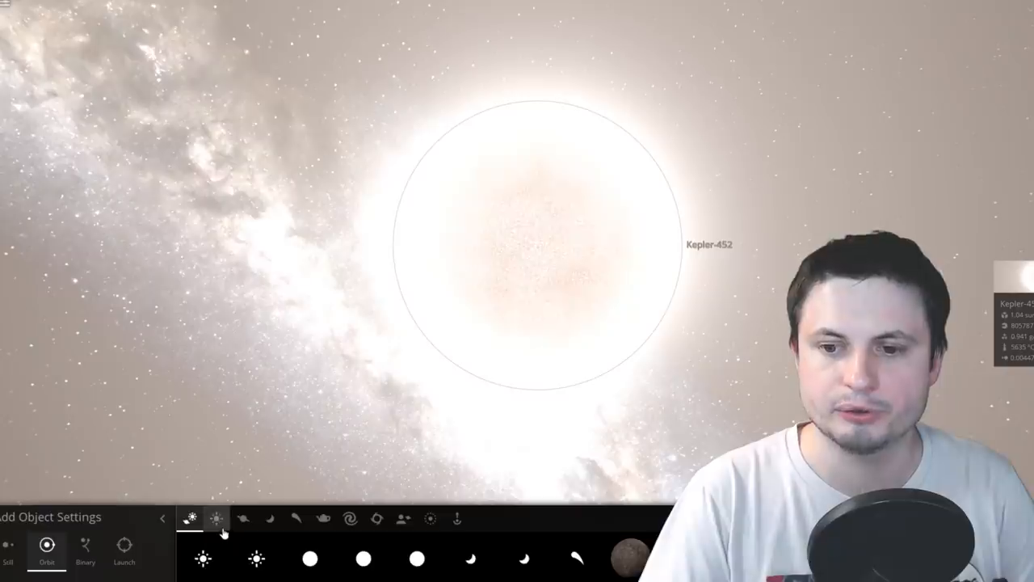
click(216, 517)
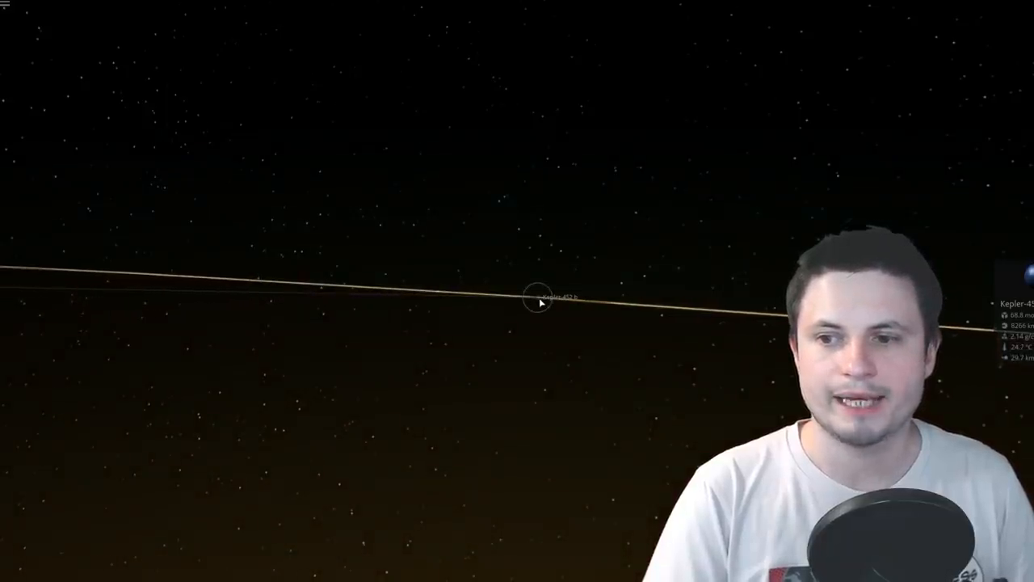
- Add Earth to the Kepler-452 system for size comparison
click(540, 302)
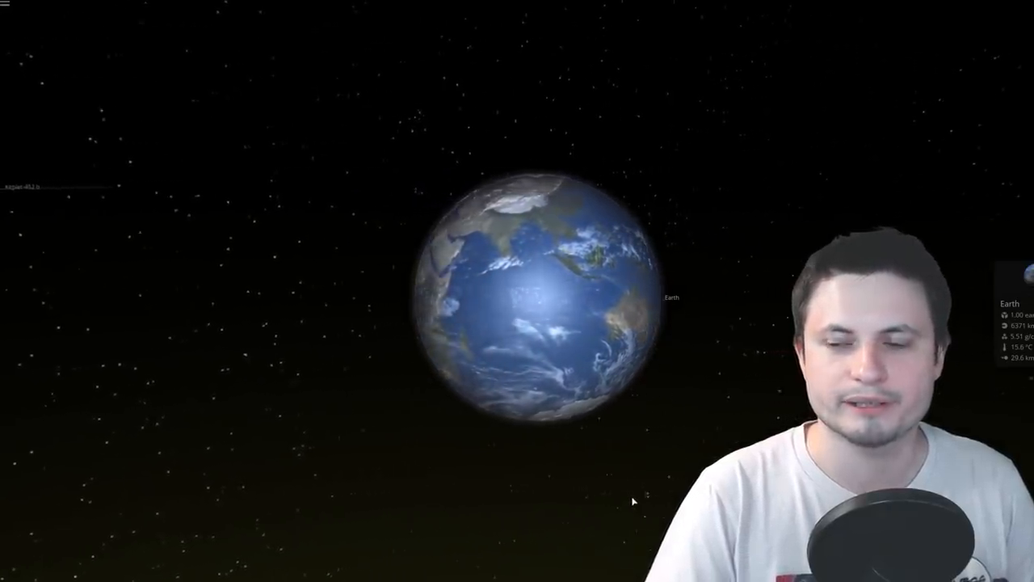
- Zoom out until Earth is a dot on its orbit with Kepler-452 glowing beyond
scroll(down, 3)
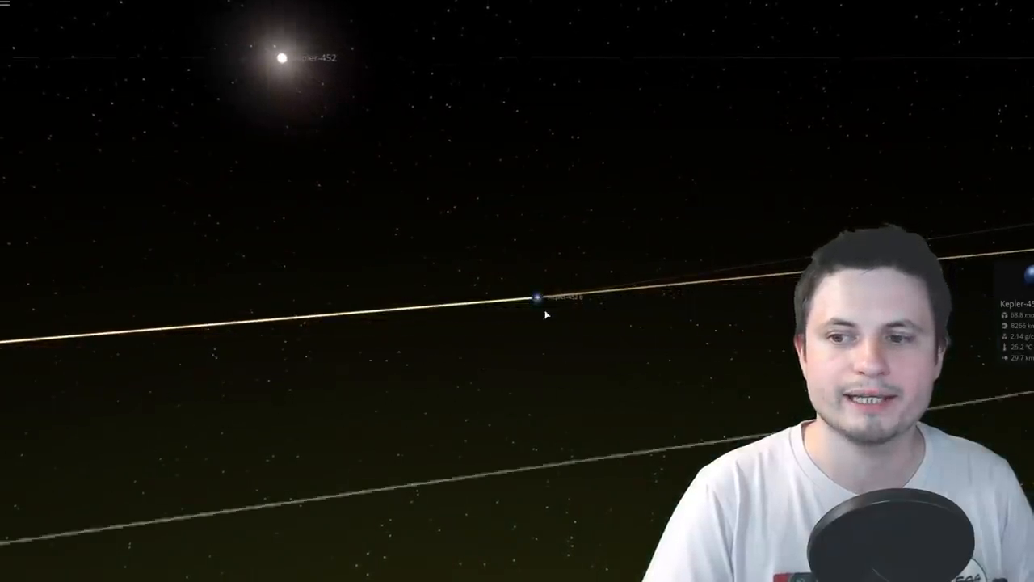
- Show Kepler-452 b's properties and its material Composition details
click(537, 297)
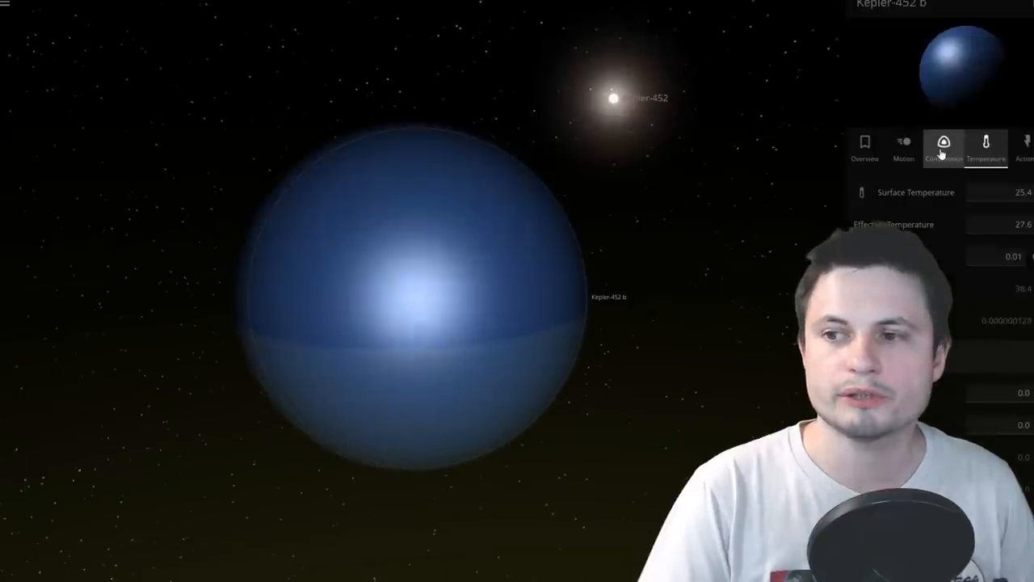
click(944, 145)
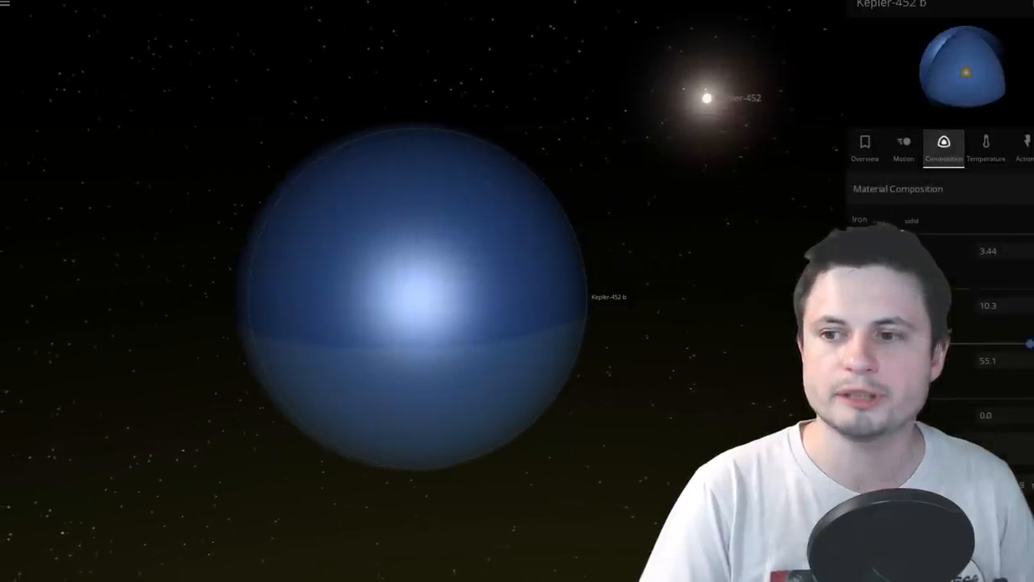